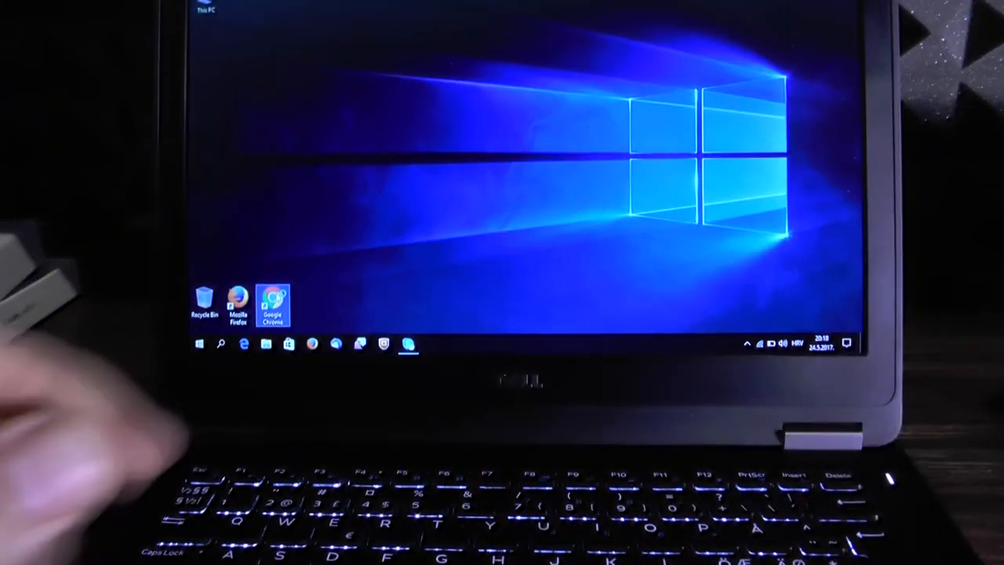
- Launch Google Chrome from its desktop shortcut to reach the Google new tab page
double_click(273, 302)
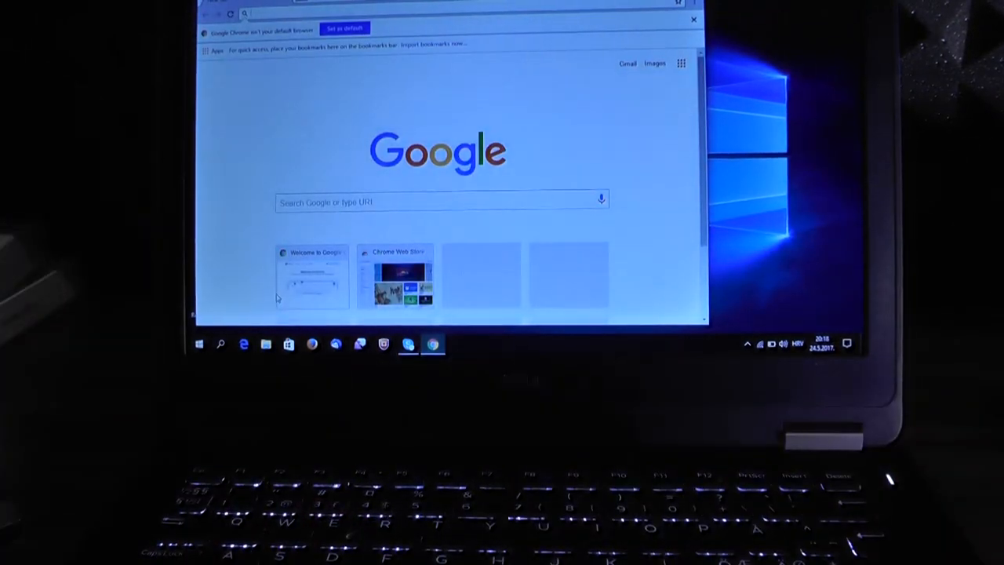